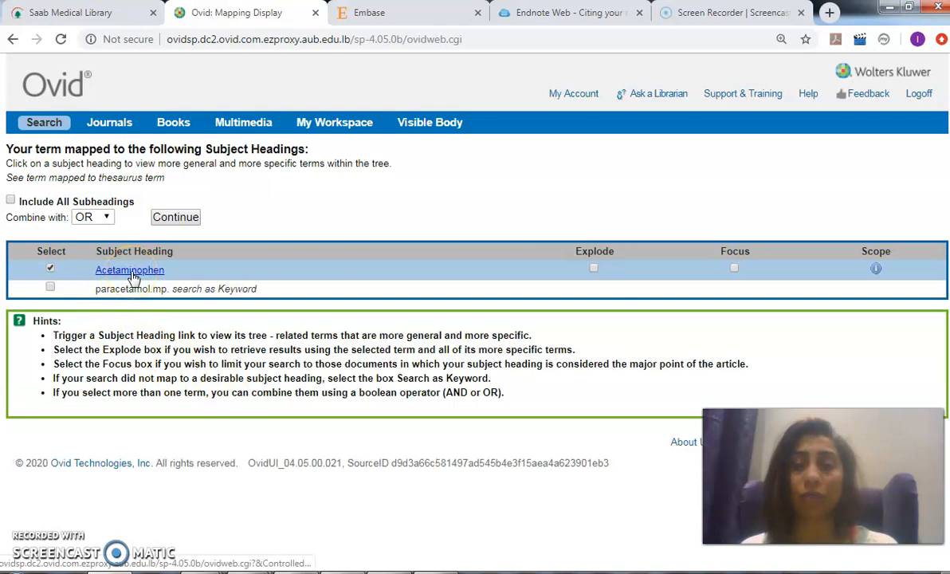
# Run the paracetamol search under the mapped Acetaminophen subject heading
pyautogui.click(175, 217)
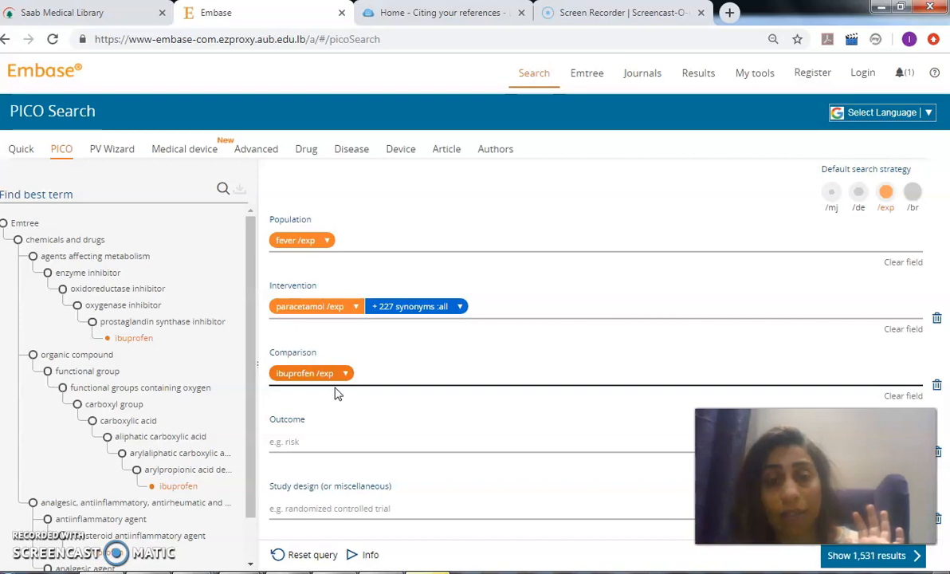
# Run the fever, paracetamol and ibuprofen PICO query using the /exp Emtree terms
pyautogui.click(866, 555)
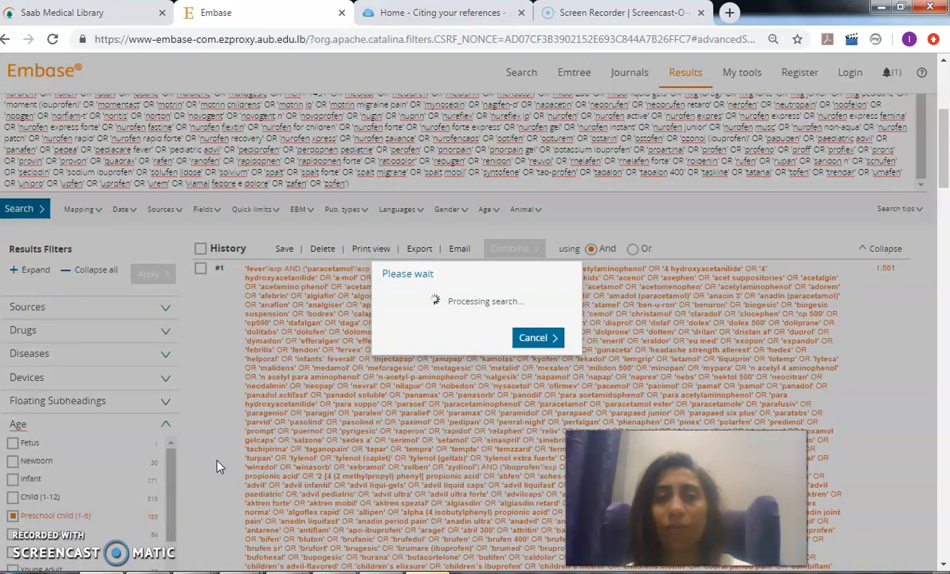